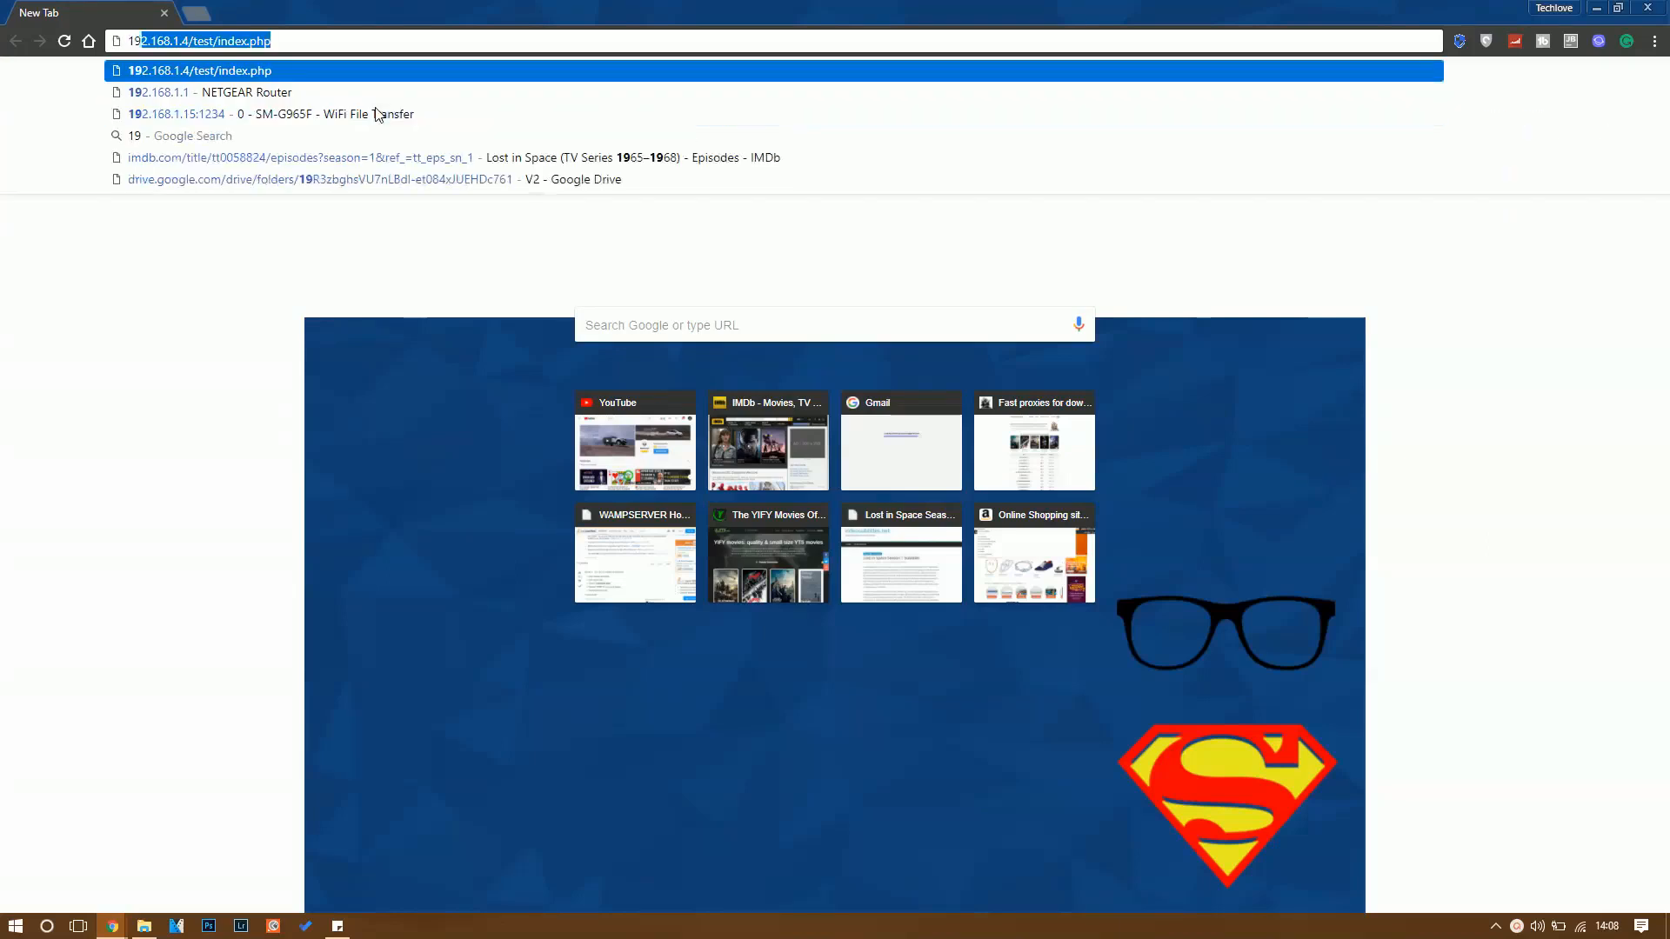
Enter the phone's address 192.168.1.4 in Chrome to reach the WiFi File Transfer page
{"action": "type", "text": "192.168.1.4/te"}
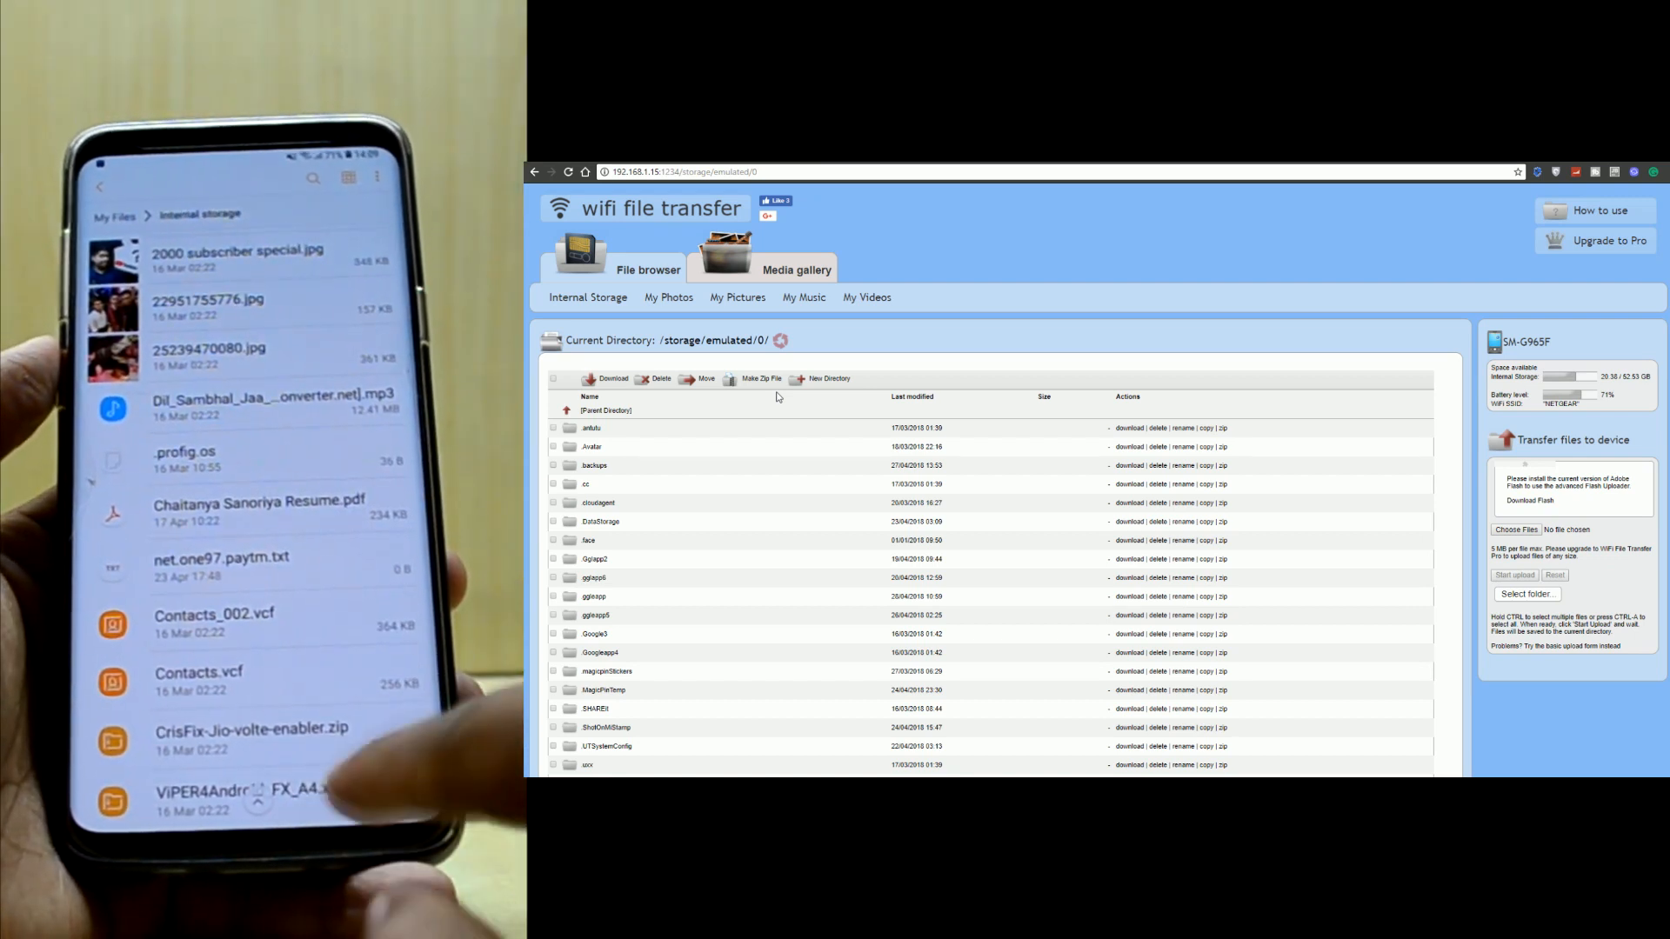
Scroll through the Internal Storage listing of /storage/emulated/0/
{"action": "scroll", "scroll_direction": "down", "scroll_amount": 3}
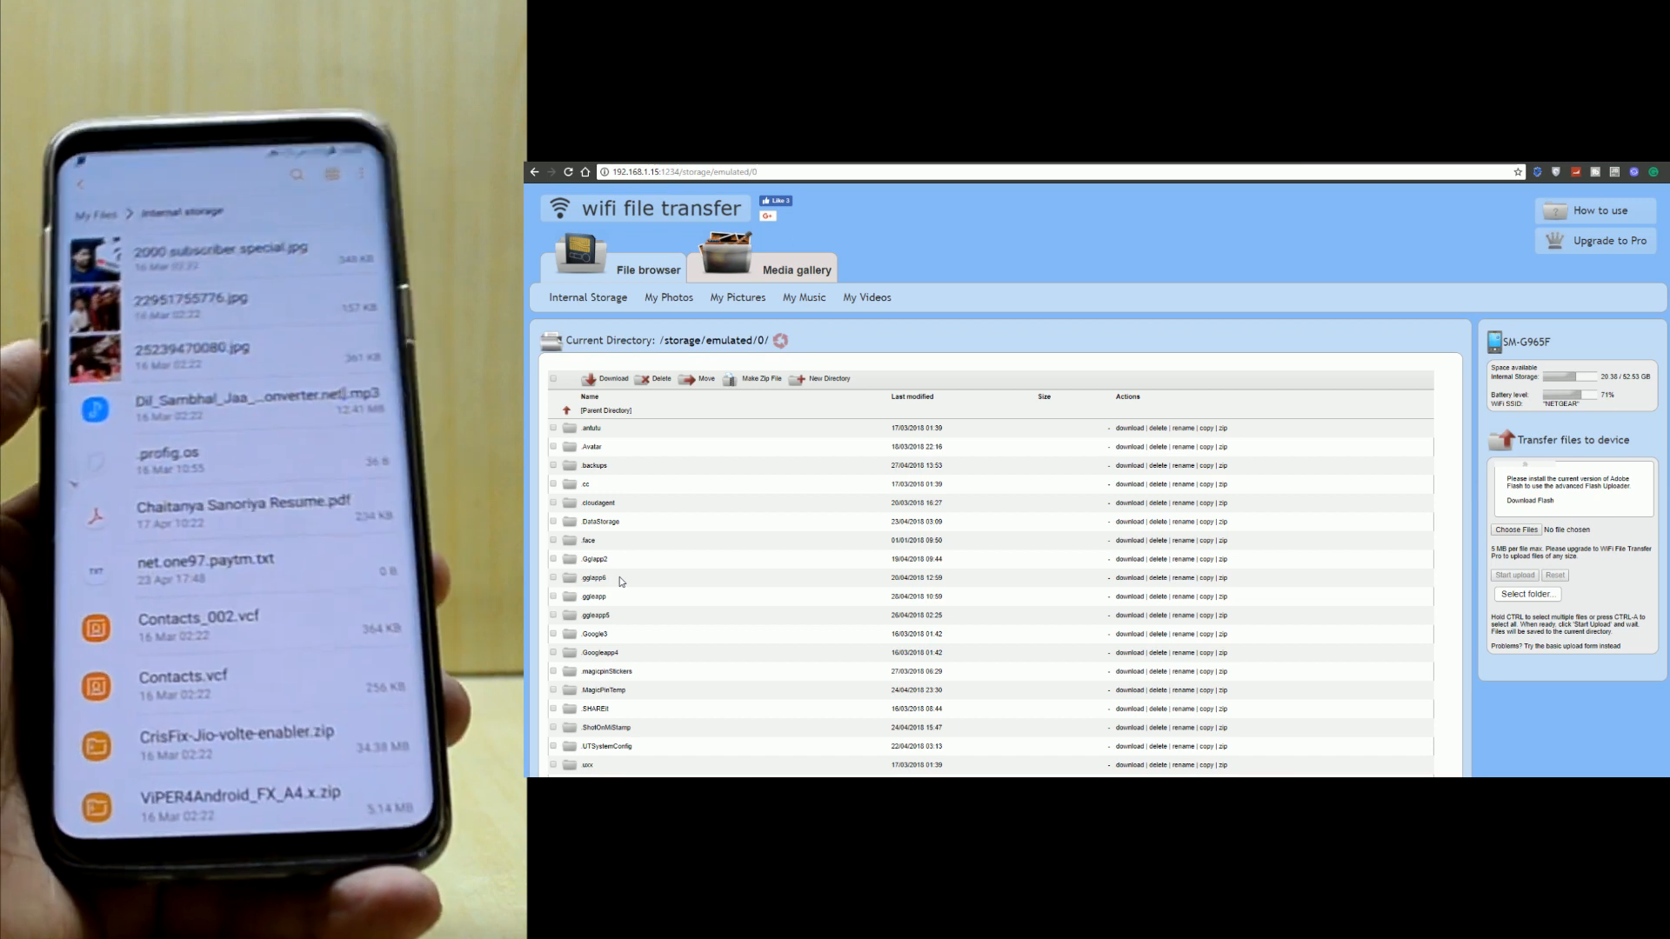
{"action": "scroll", "scroll_direction": "down", "scroll_amount": 3}
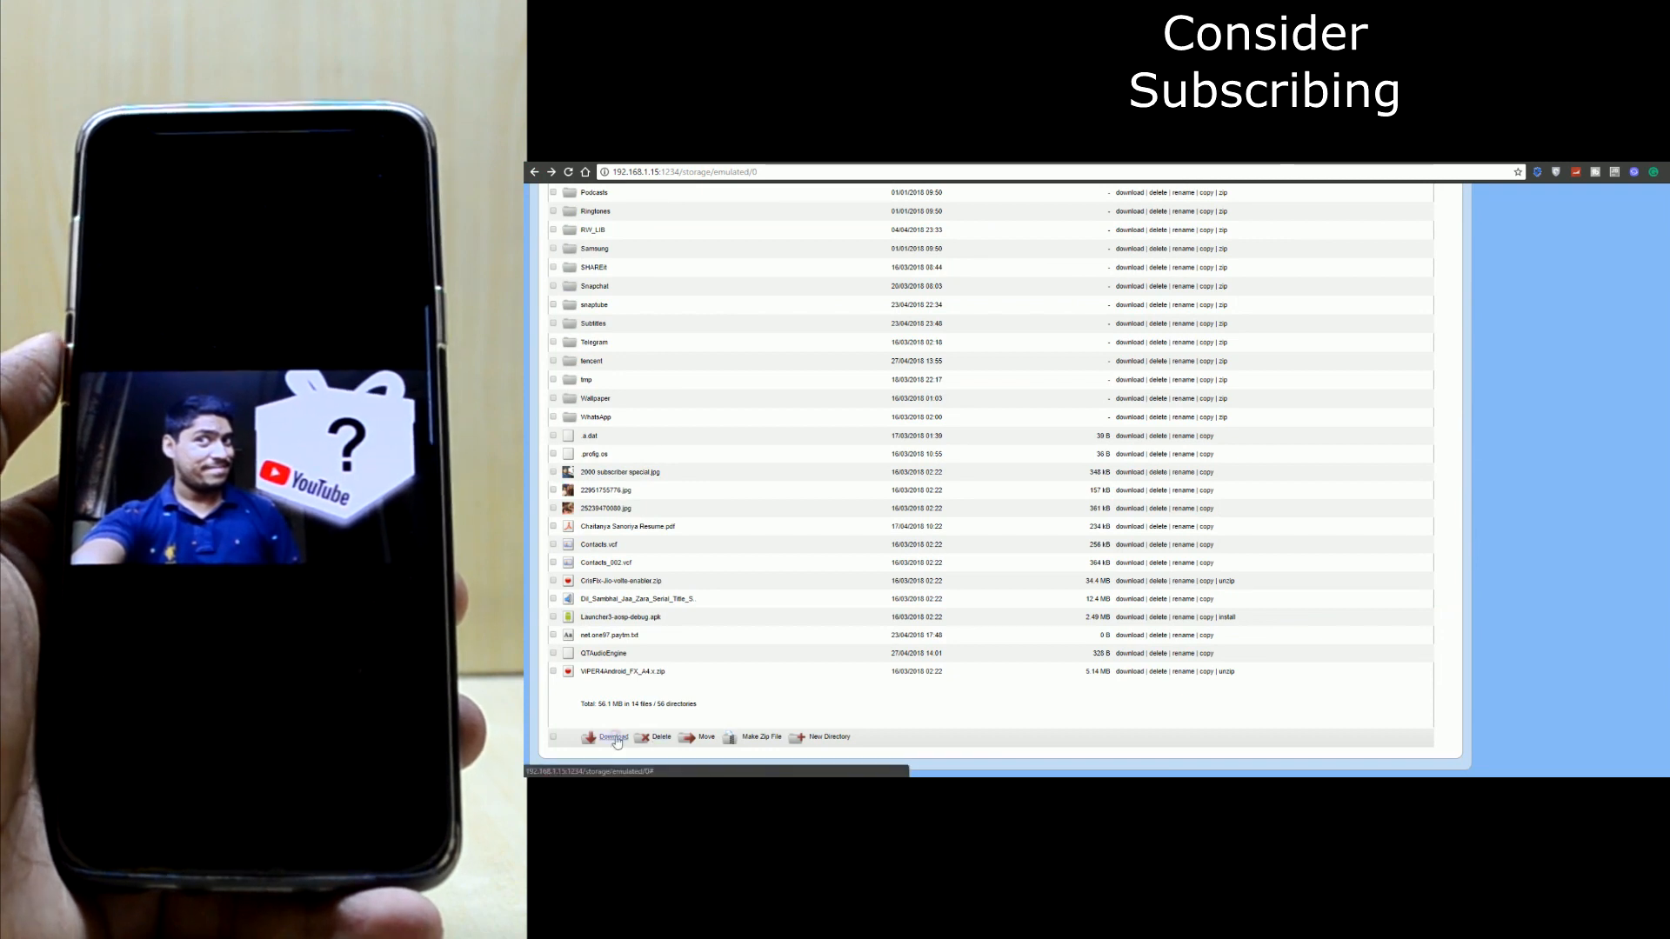
{"action": "left_click", "coordinate": [621, 471]}
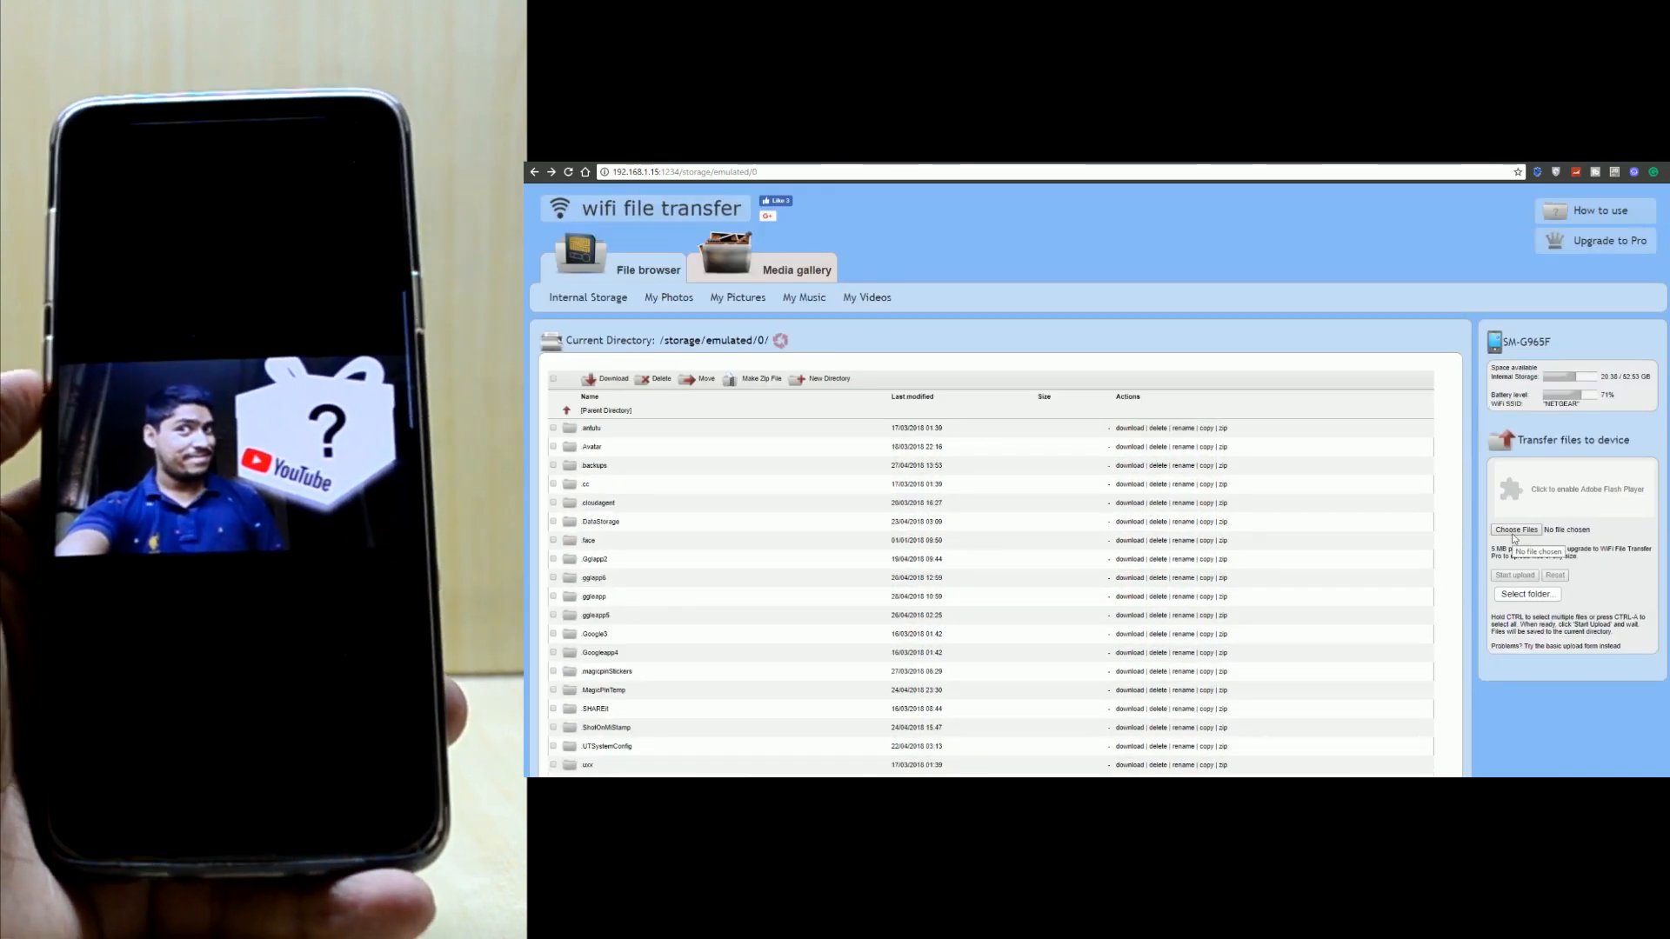
Choose a file from the PC with Choose Files to upload it to the phone
{"action": "left_click", "coordinate": [1515, 529]}
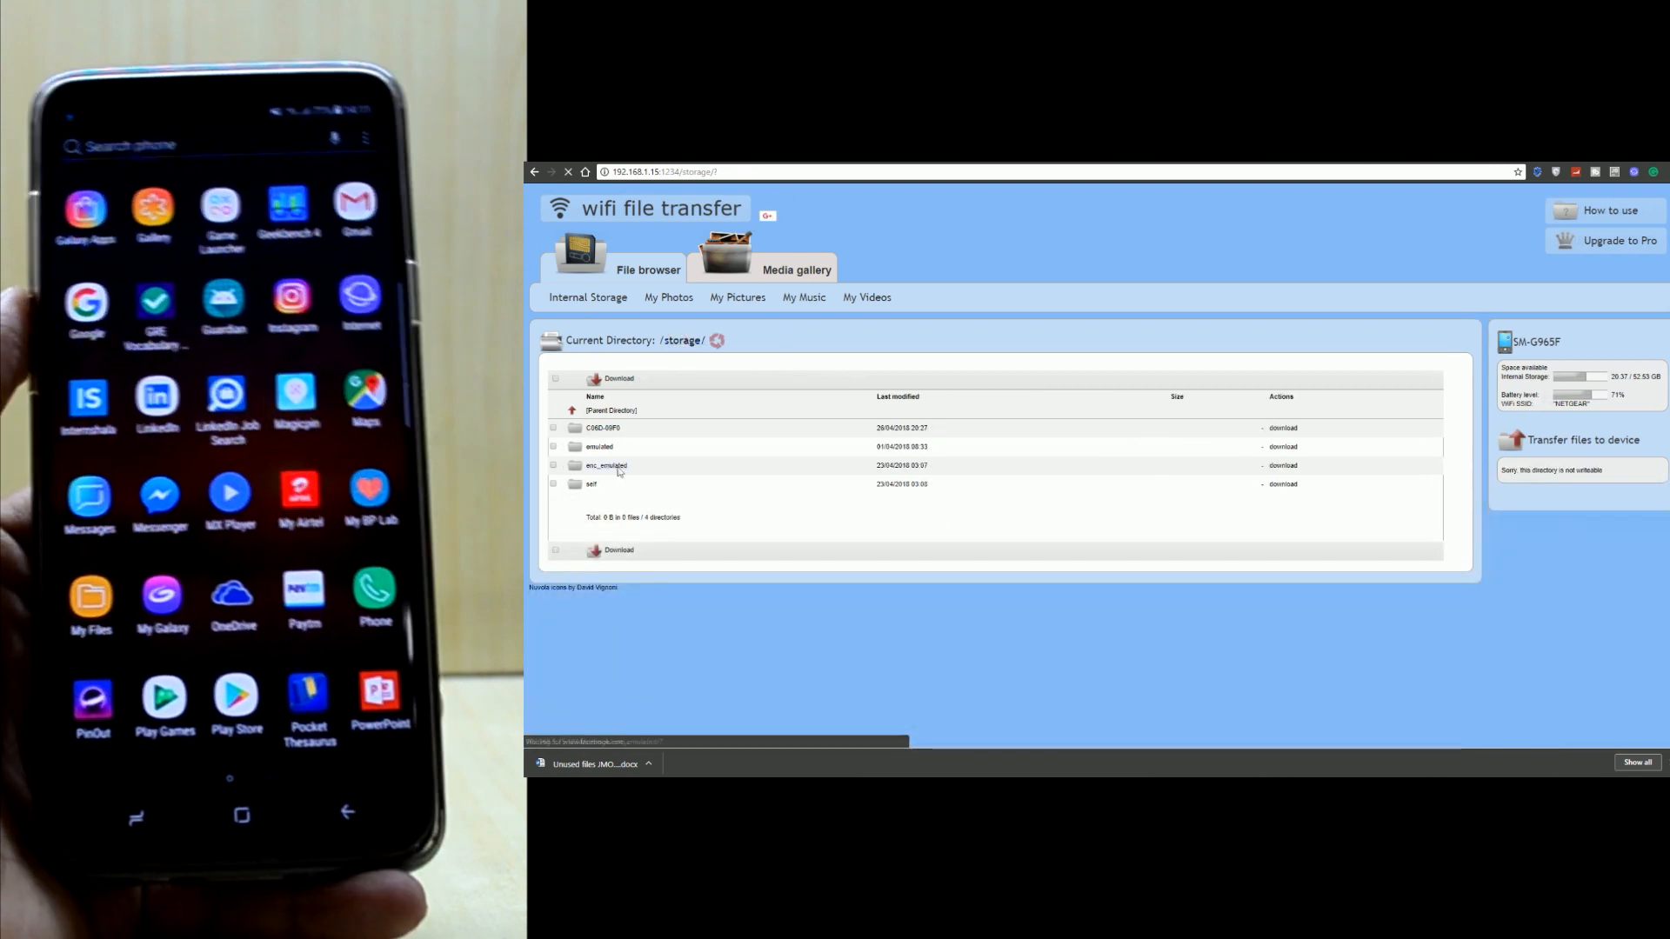
{"action": "left_click", "coordinate": [602, 428]}
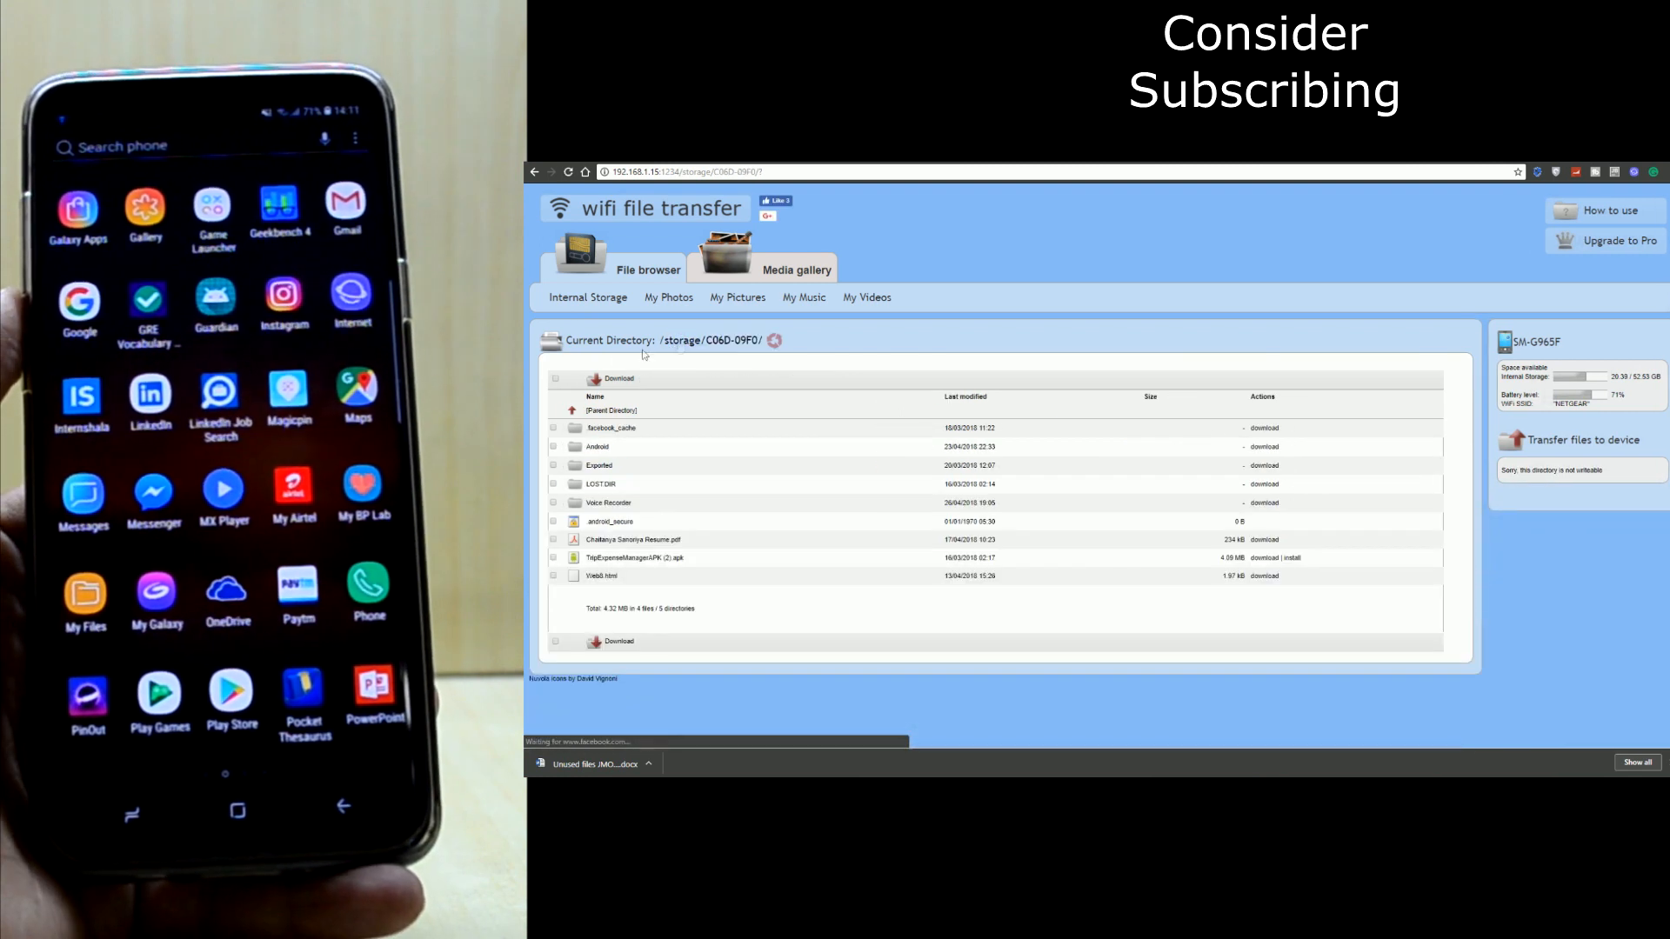
{"action": "left_click", "coordinate": [611, 411]}
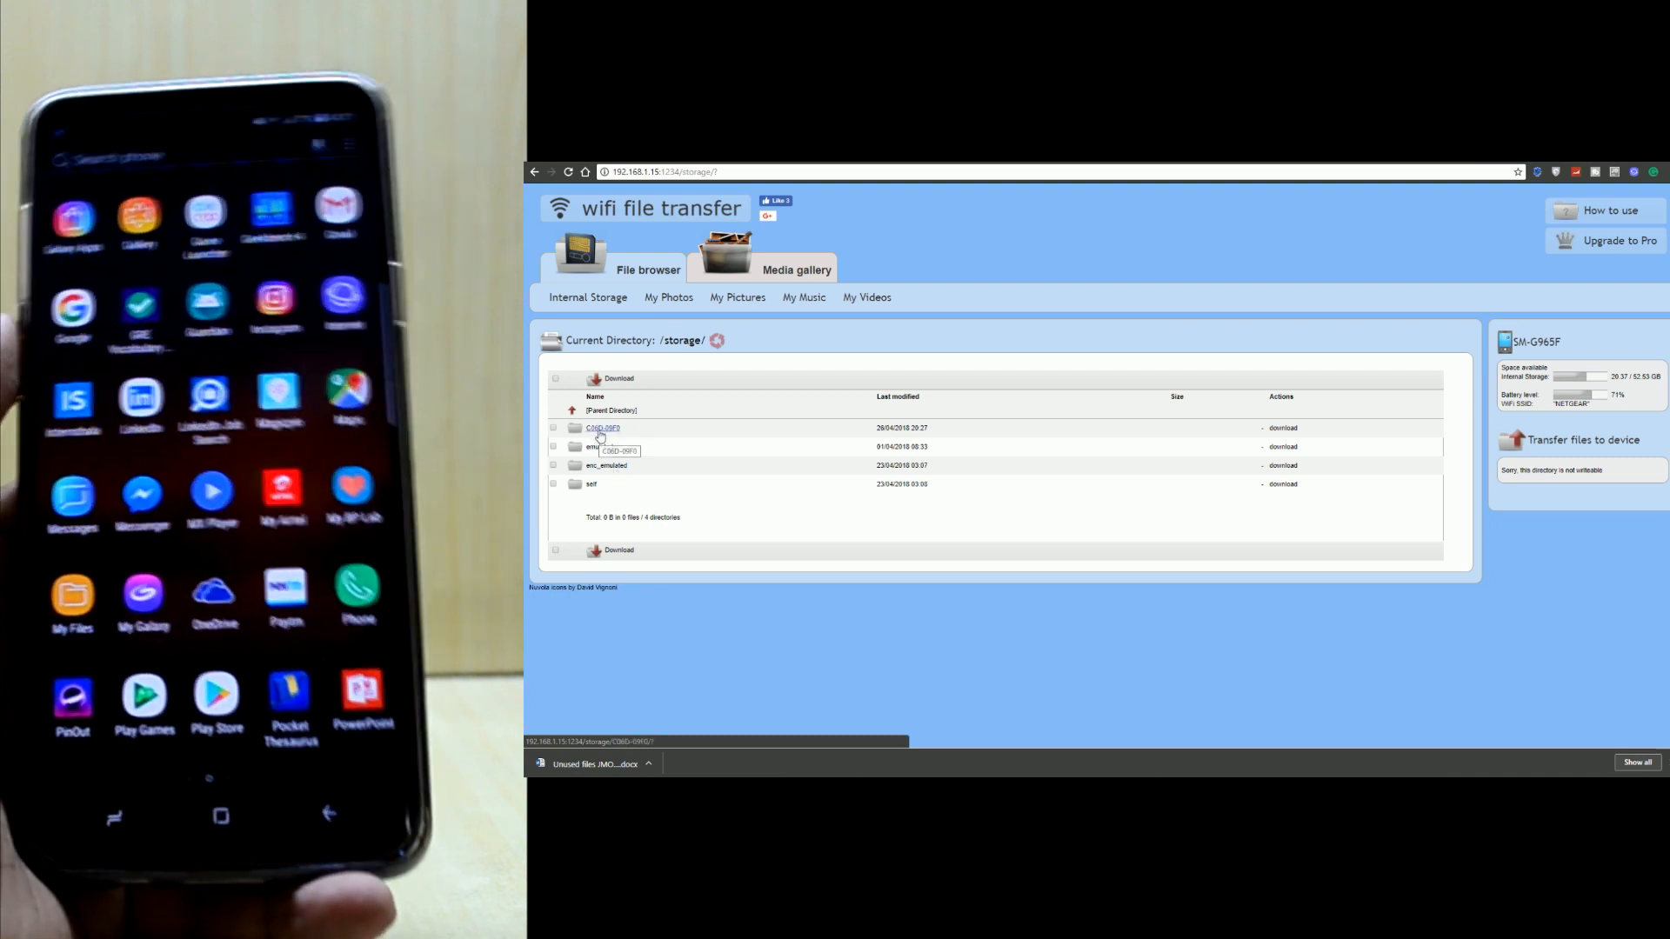
{"action": "left_click", "coordinate": [602, 428]}
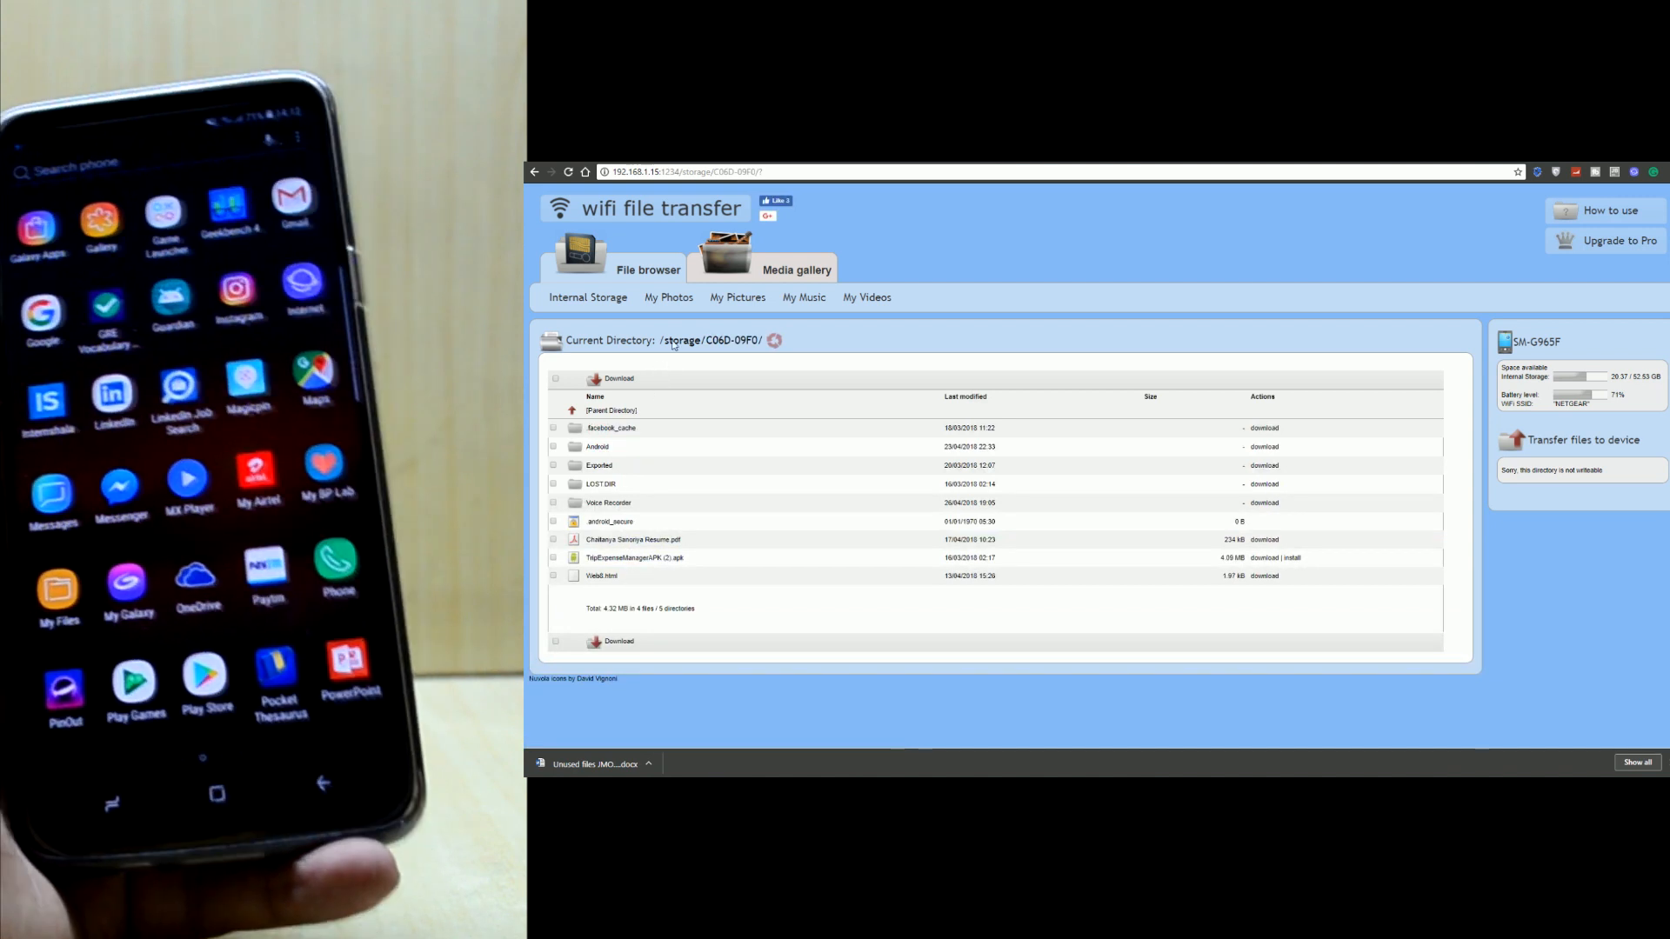
{"action": "left_click", "coordinate": [610, 410]}
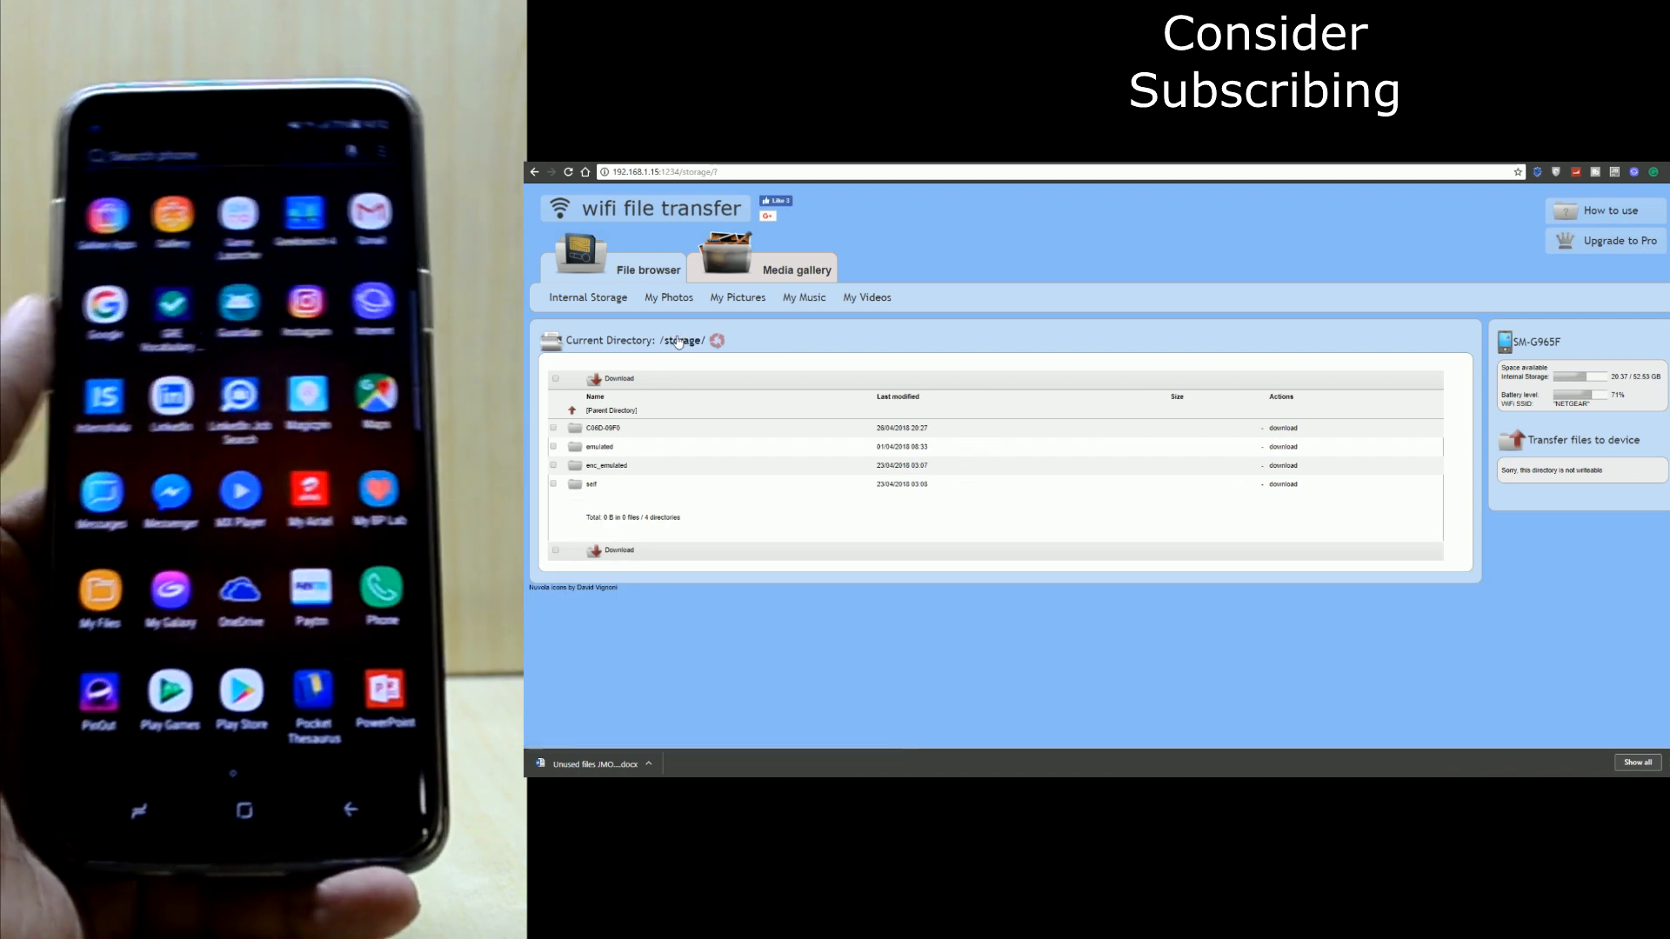